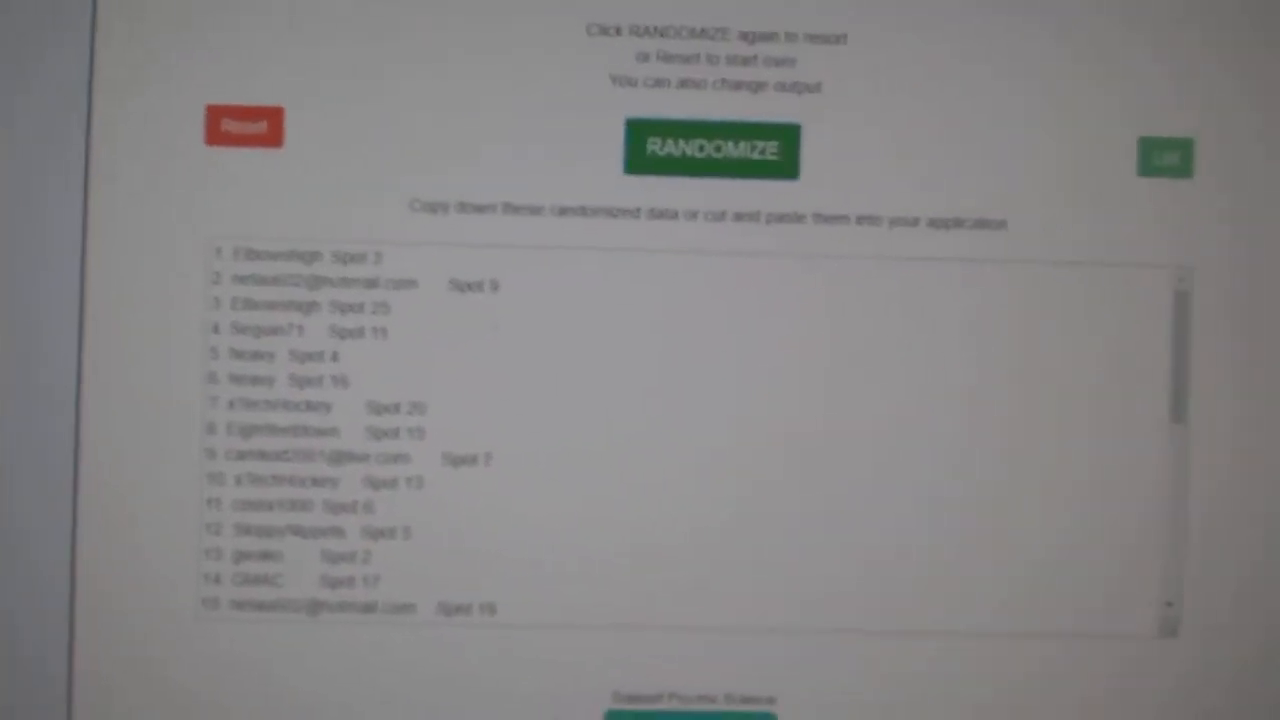
{"action": "left_click", "coordinate": [712, 150]}
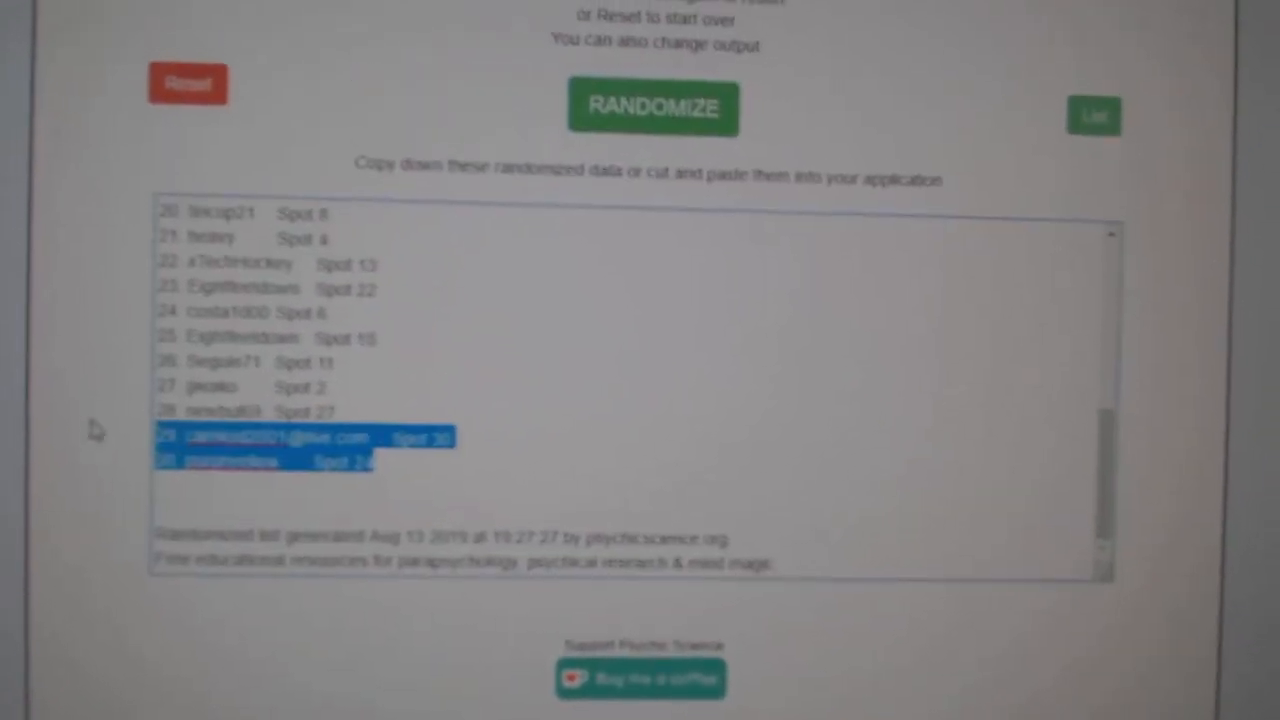
{"action": "left_click", "coordinate": [652, 108]}
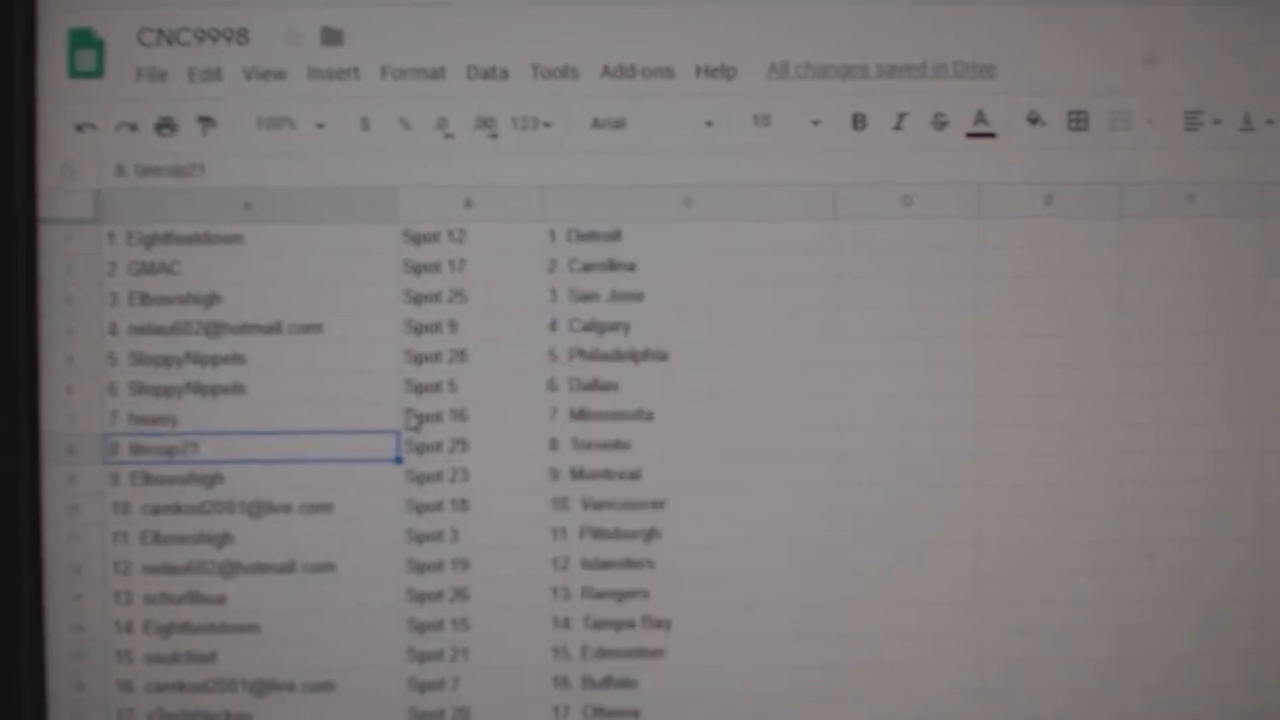
{"action": "scroll", "scroll_direction": "down", "scroll_amount": 3}
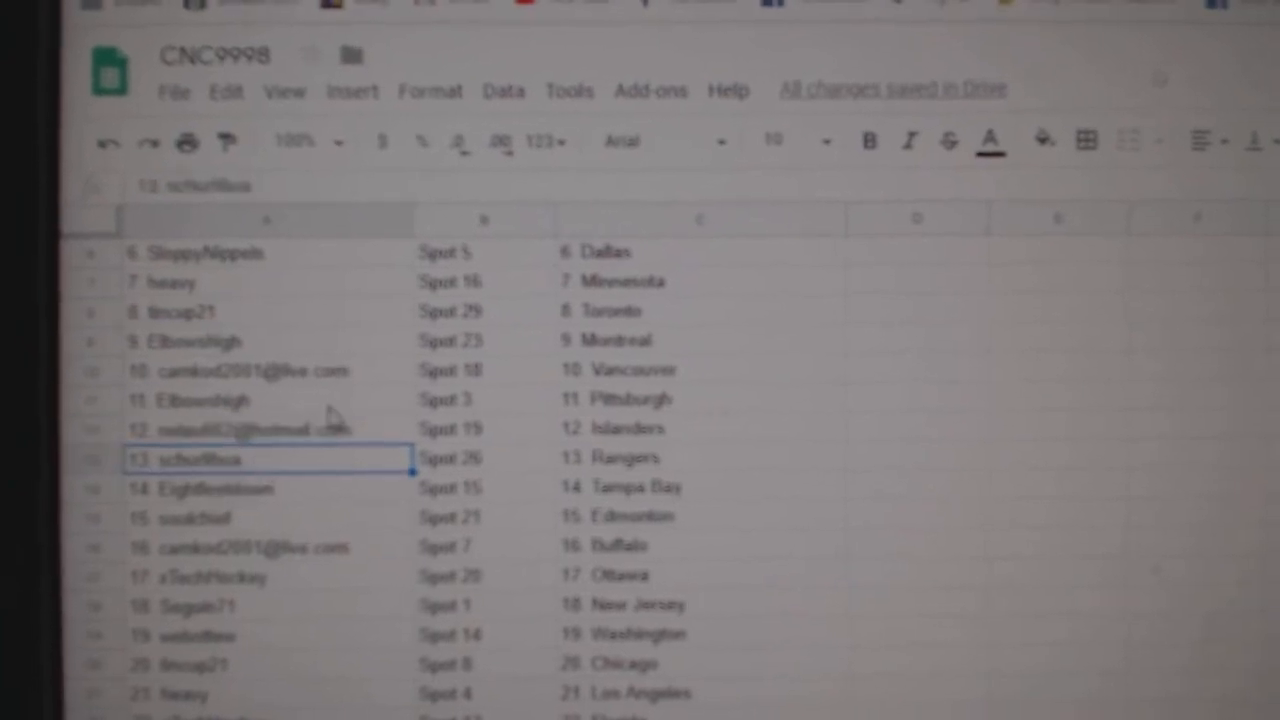
{"action": "scroll", "scroll_direction": "down", "scroll_amount": 3}
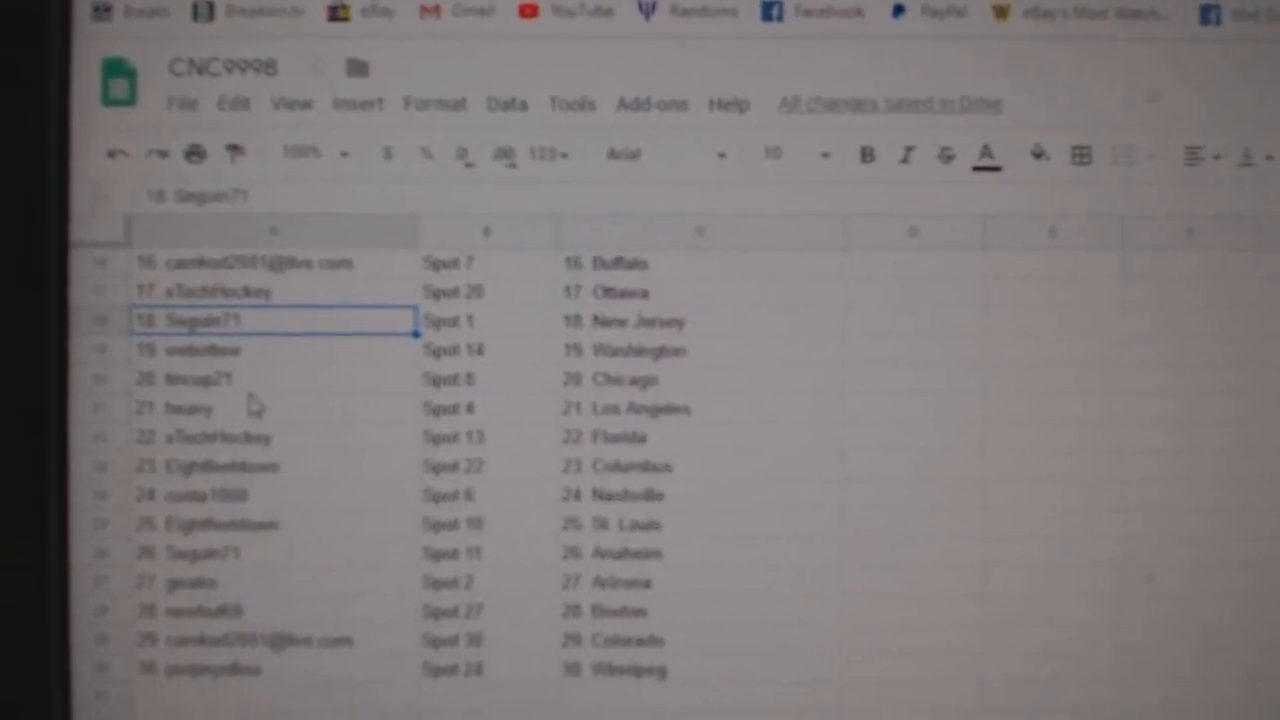
{"action": "left_click", "coordinate": [230, 458]}
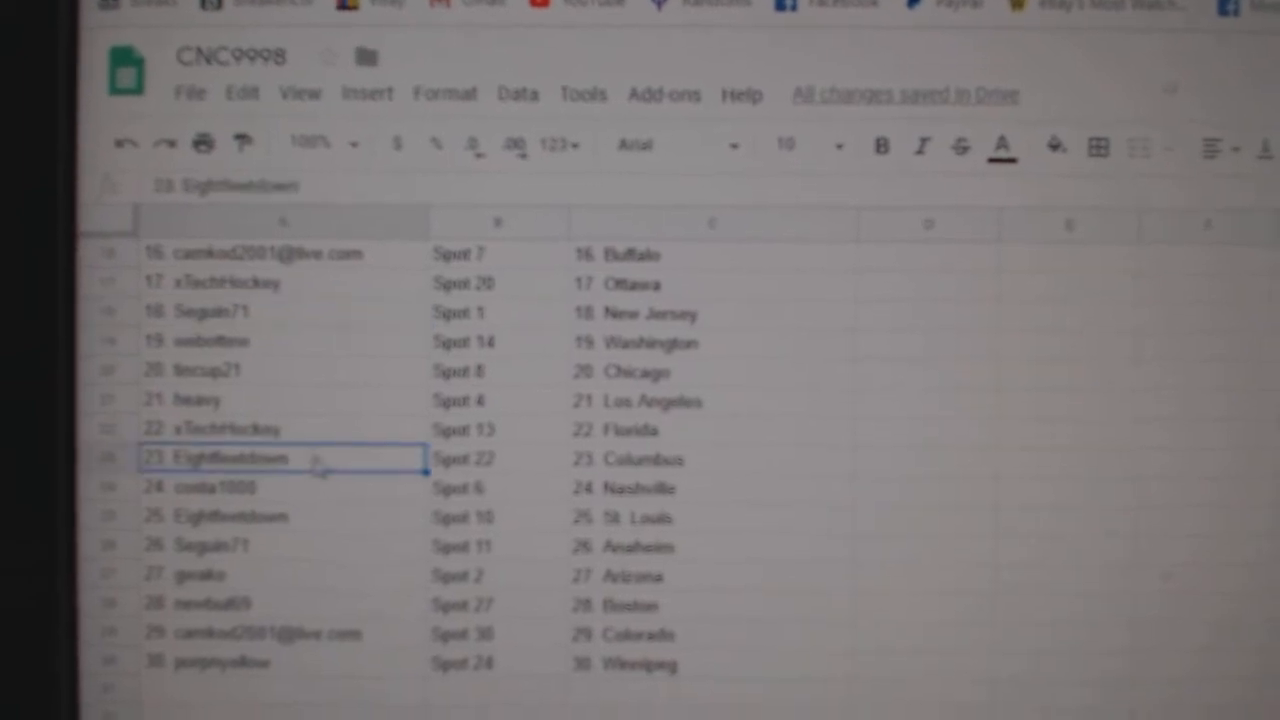
{"action": "scroll", "scroll_direction": "down", "scroll_amount": 3}
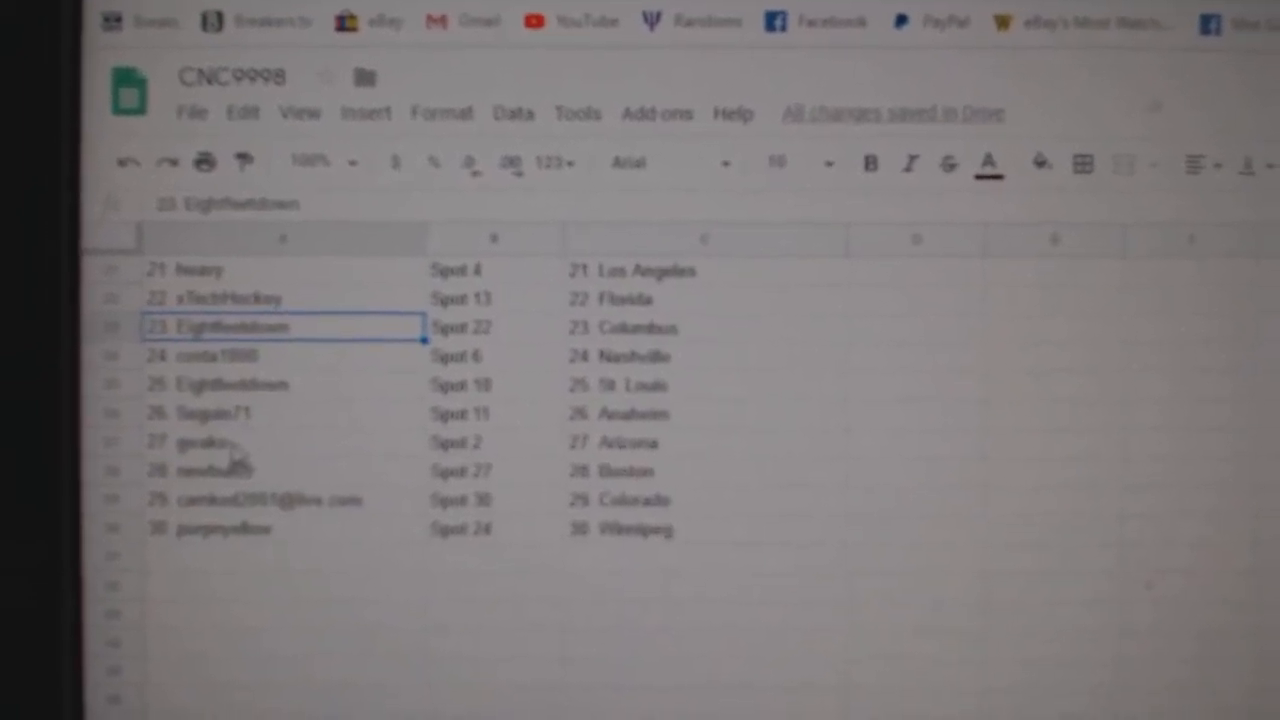
{"action": "scroll", "scroll_direction": "down", "scroll_amount": 3}
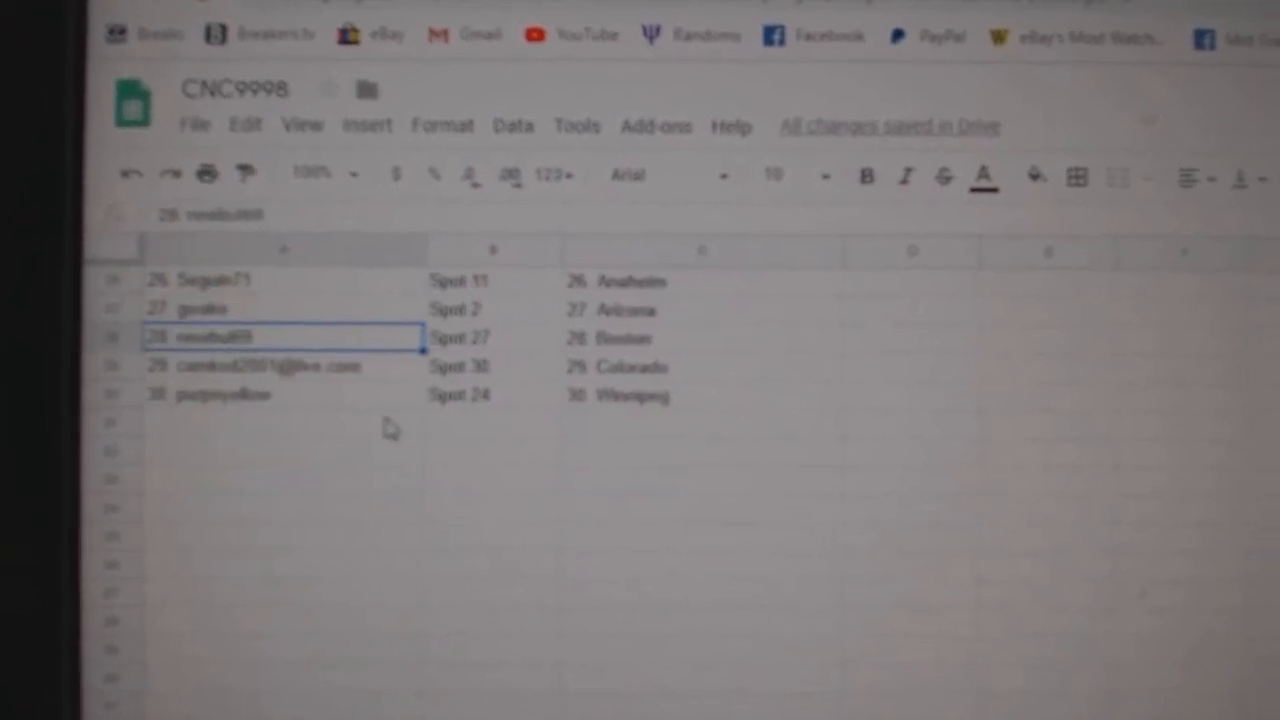